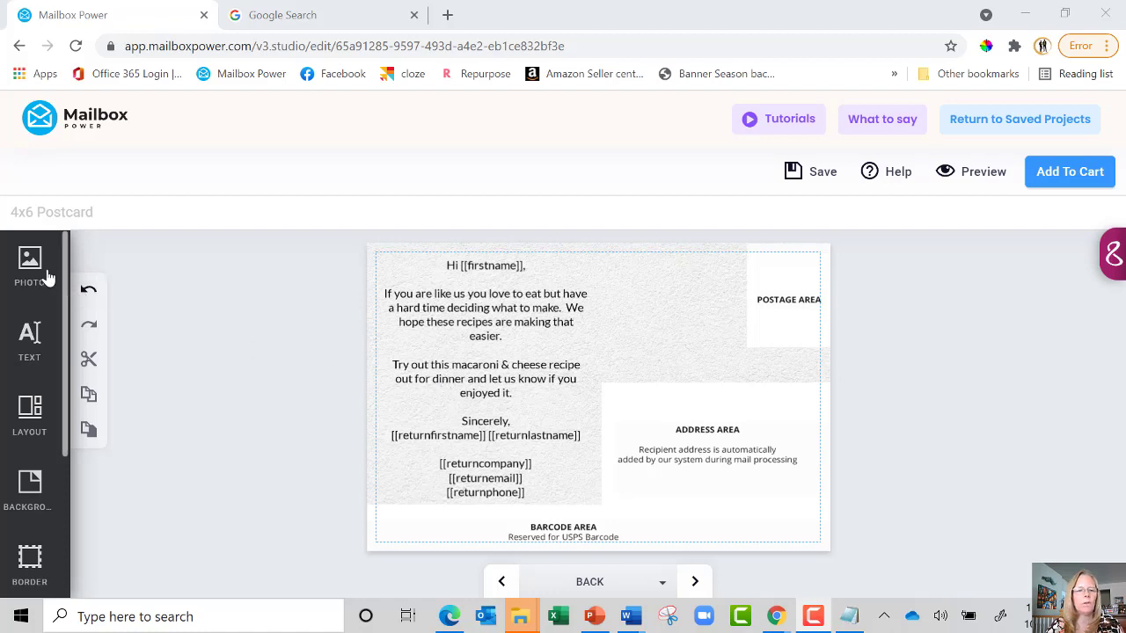
# Show the Executive Feature - Image Auto Merge placeholders inside the Mailbox Power photo folder
pyautogui.click(29, 264)
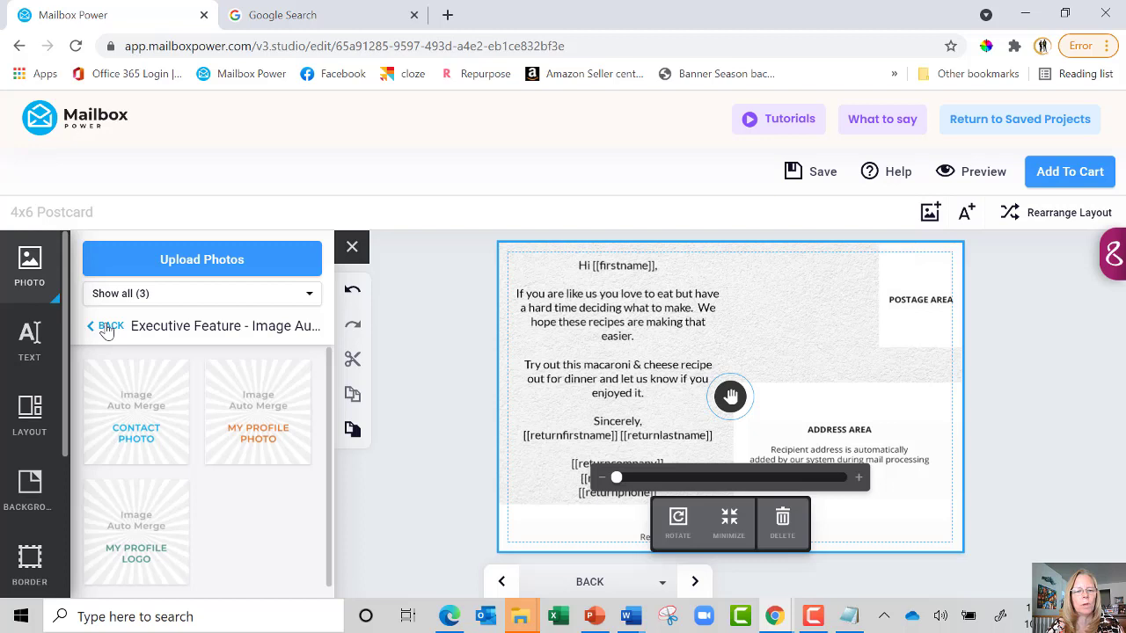
pyautogui.click(105, 325)
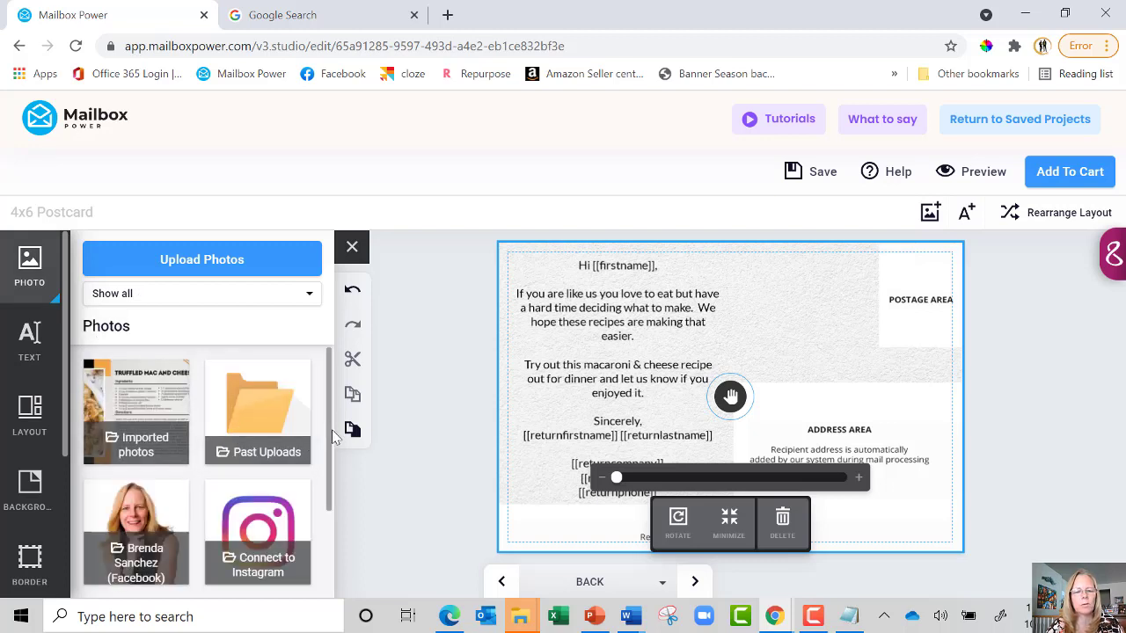
pyautogui.scroll(-3)
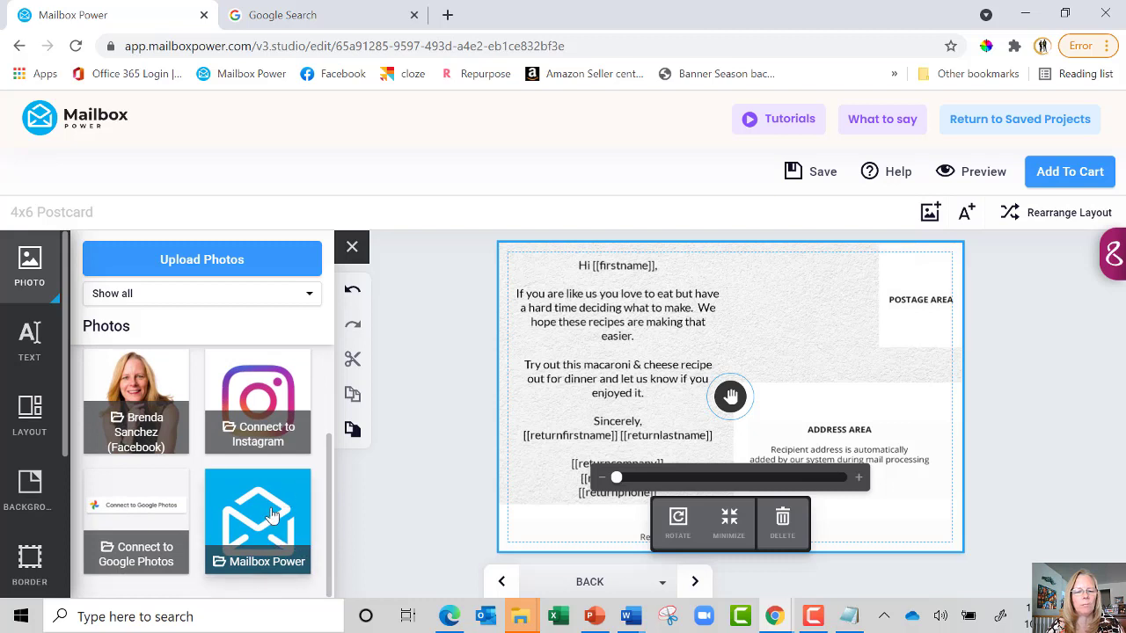
pyautogui.click(257, 521)
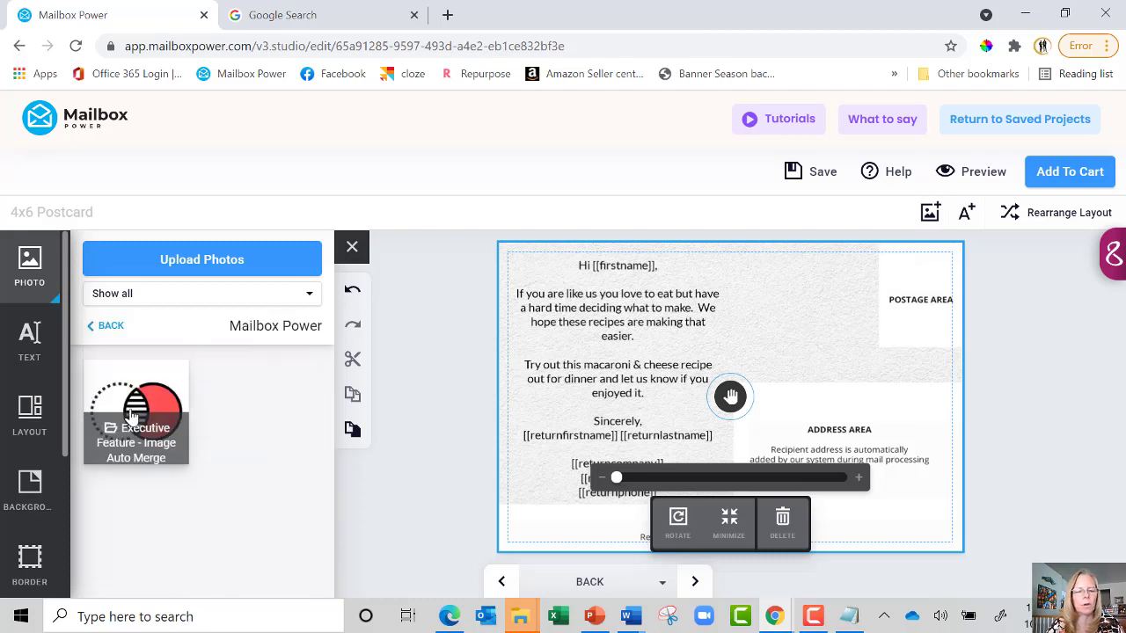
pyautogui.click(136, 411)
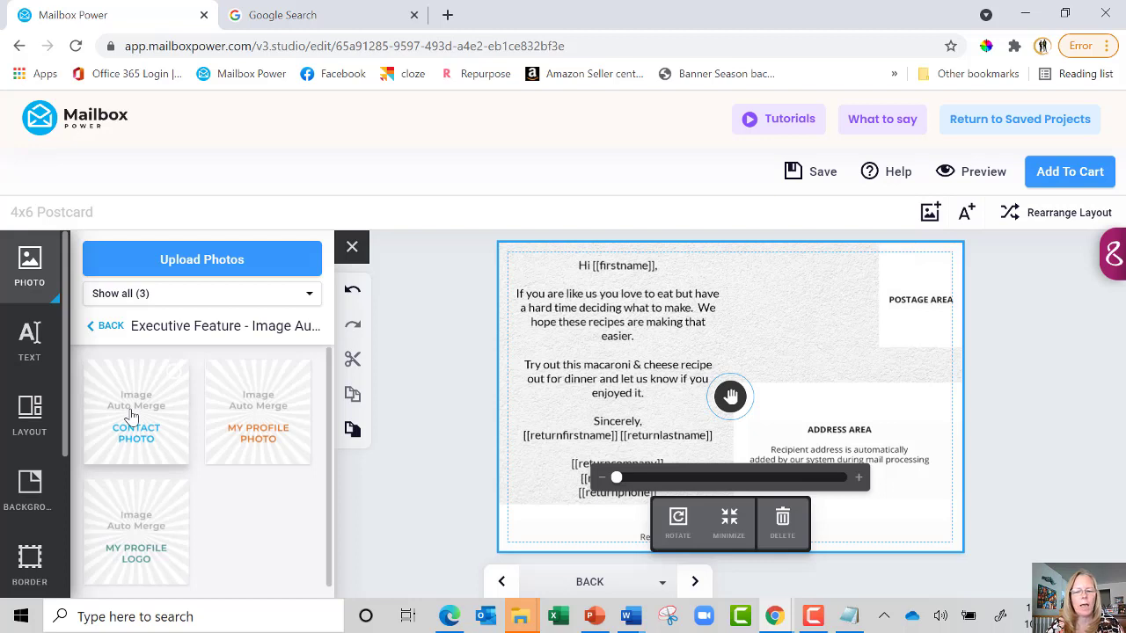
pyautogui.moveTo(749, 323)
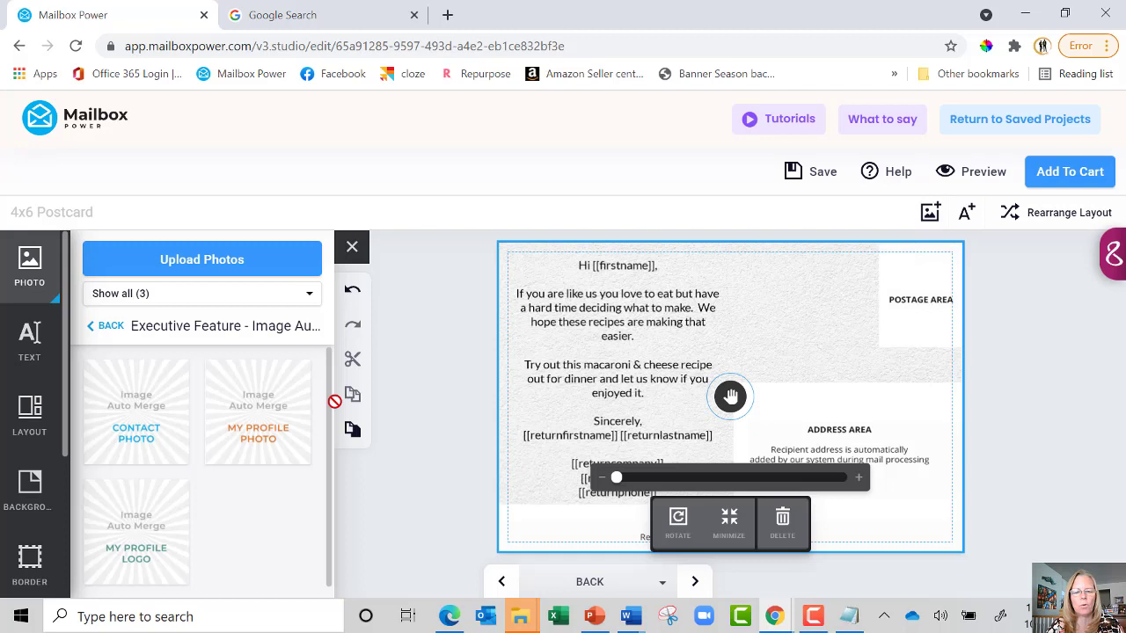
pyautogui.moveTo(268, 416)
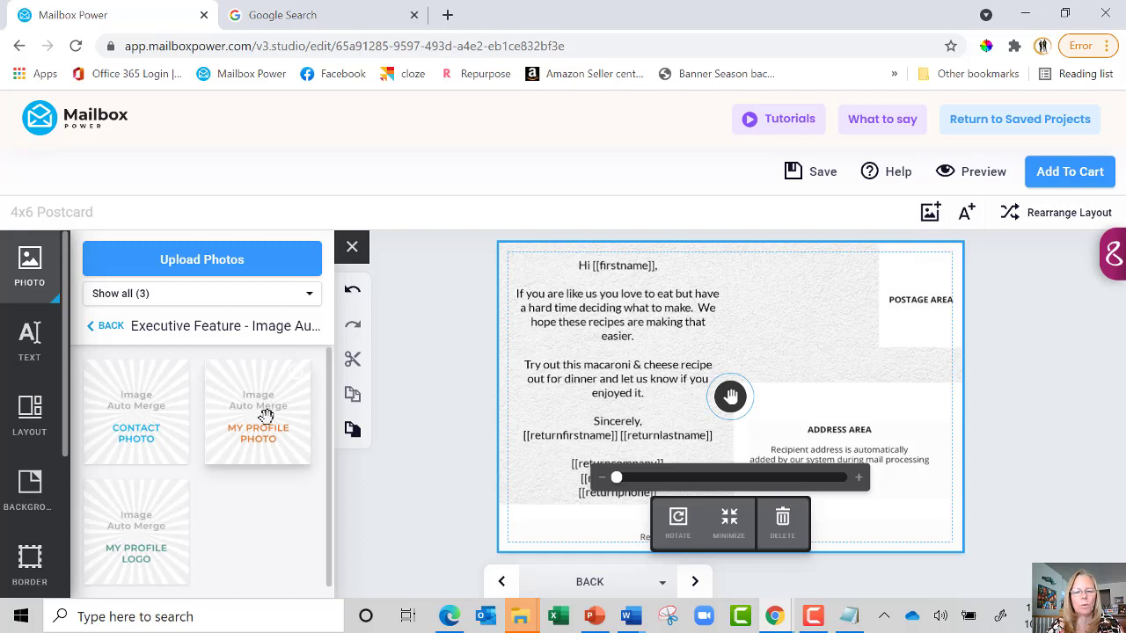
pyautogui.moveTo(764, 355)
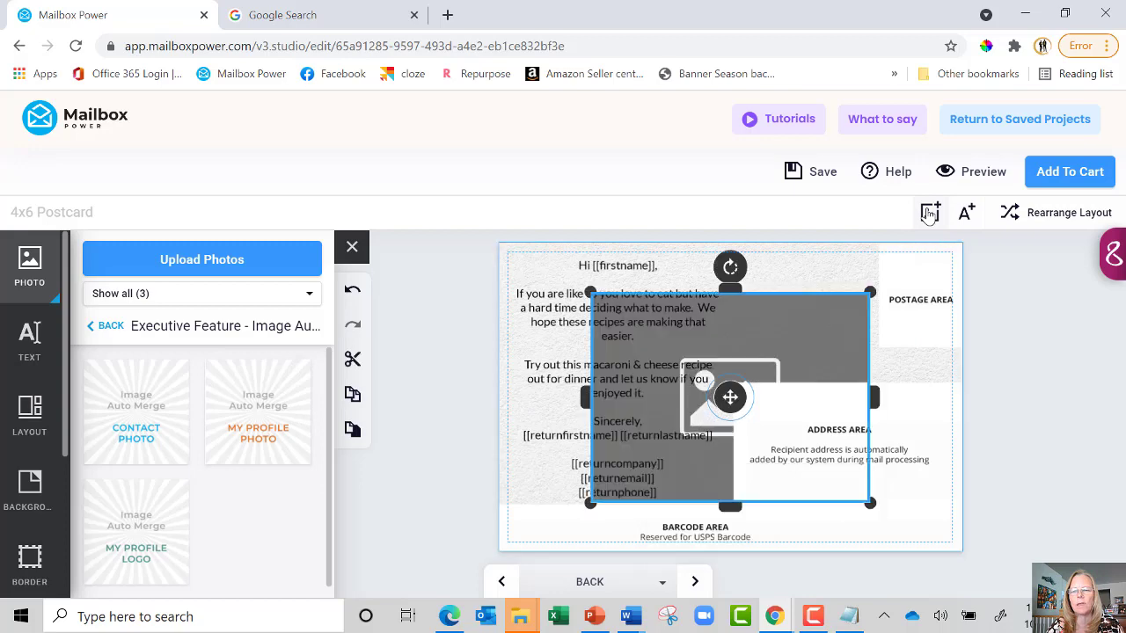
# Place a new image frame up beside the message and fill it with the My Profile Photo placeholder
pyautogui.click(731, 397)
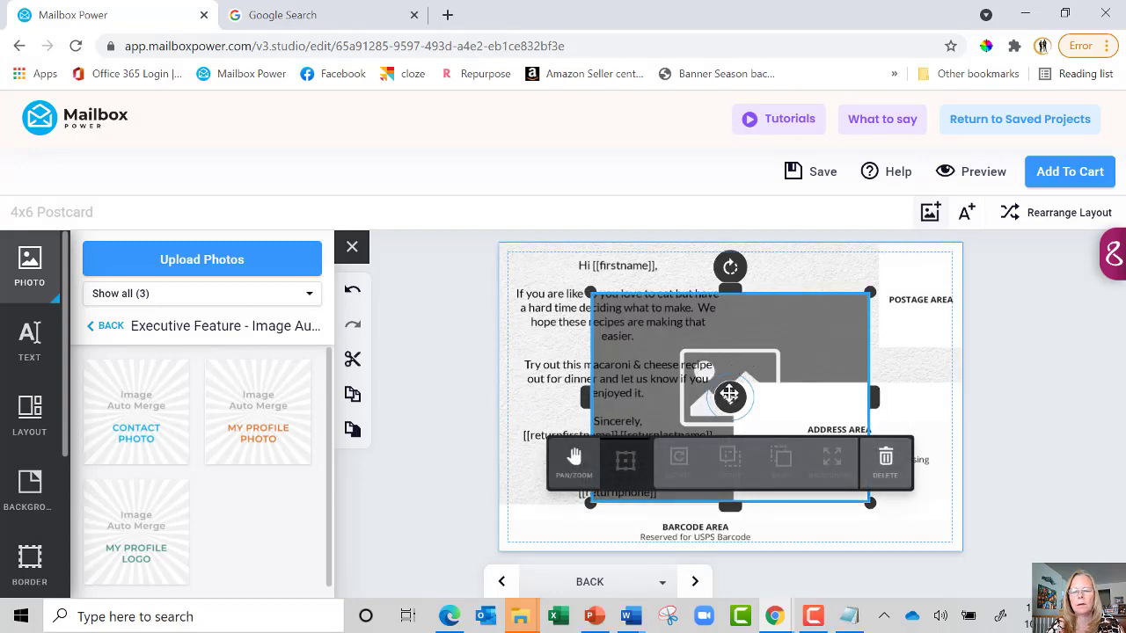
pyautogui.moveTo(730, 396); pyautogui.dragTo(672, 361)
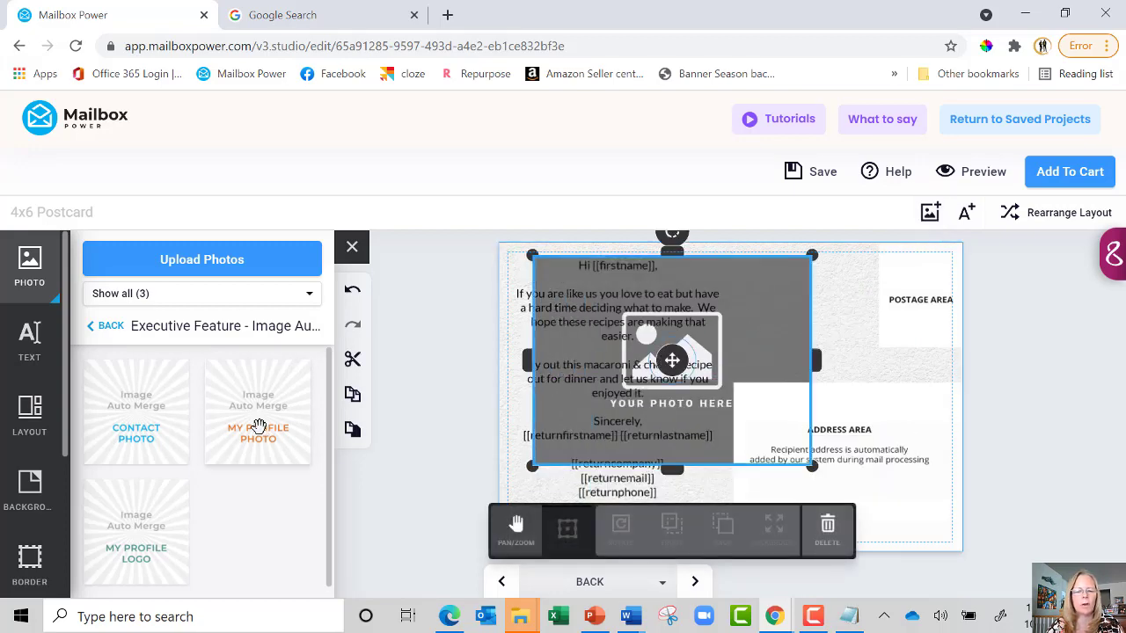
pyautogui.click(257, 411)
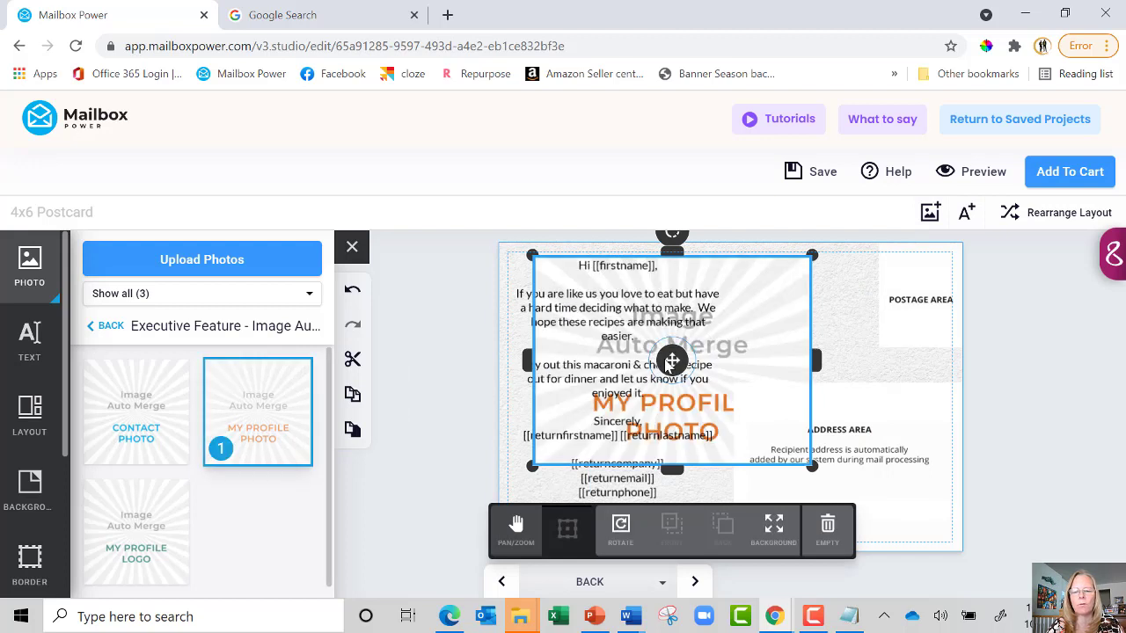
pyautogui.moveTo(605, 446)
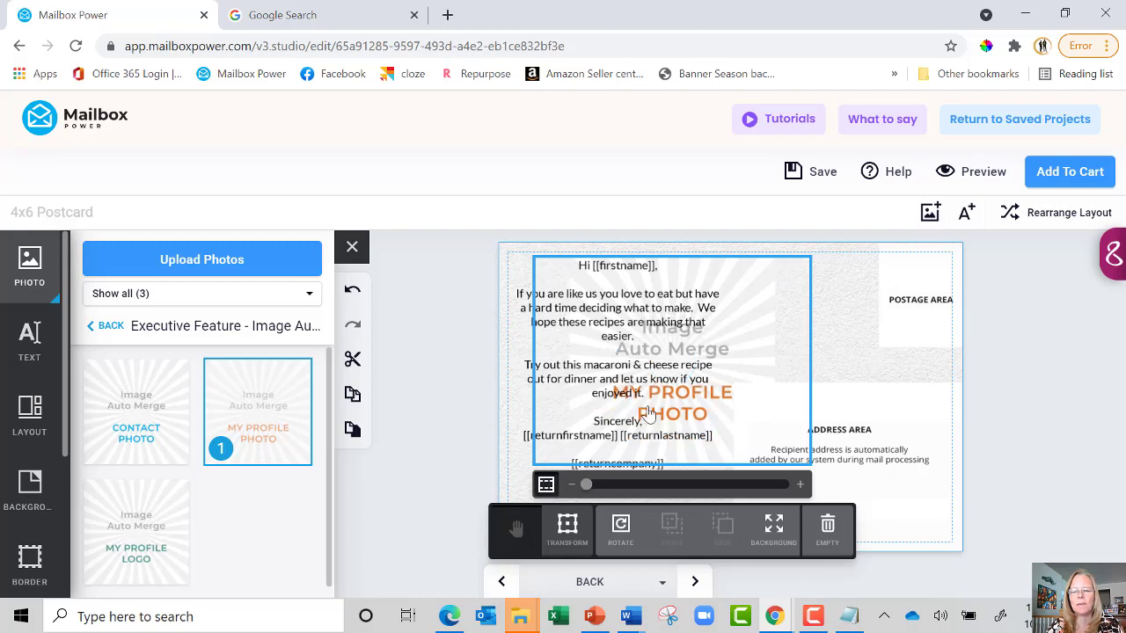
pyautogui.moveTo(672, 430)
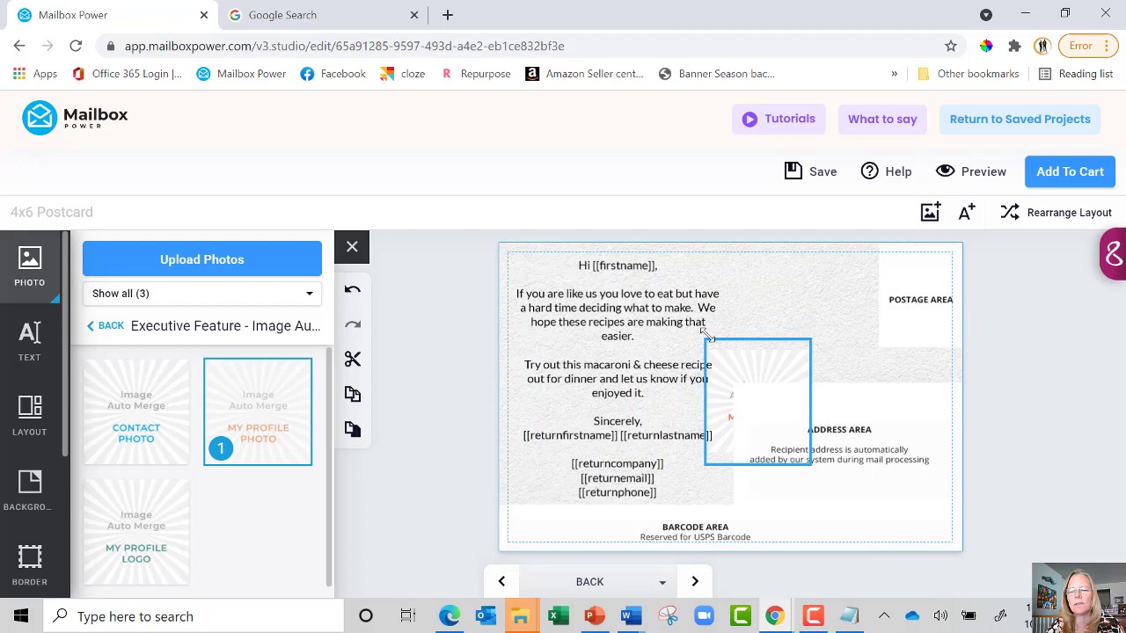
# Move the My Profile Photo box up beside the message text and shrink it to fit
pyautogui.click(756, 401)
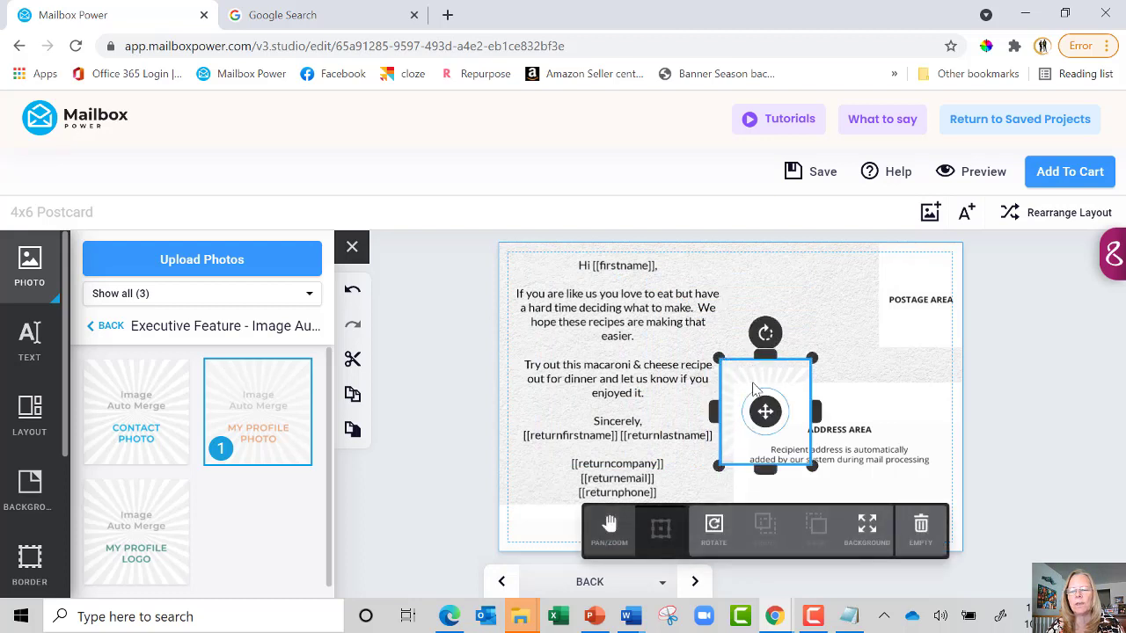
pyautogui.moveTo(764, 411); pyautogui.dragTo(764, 324)
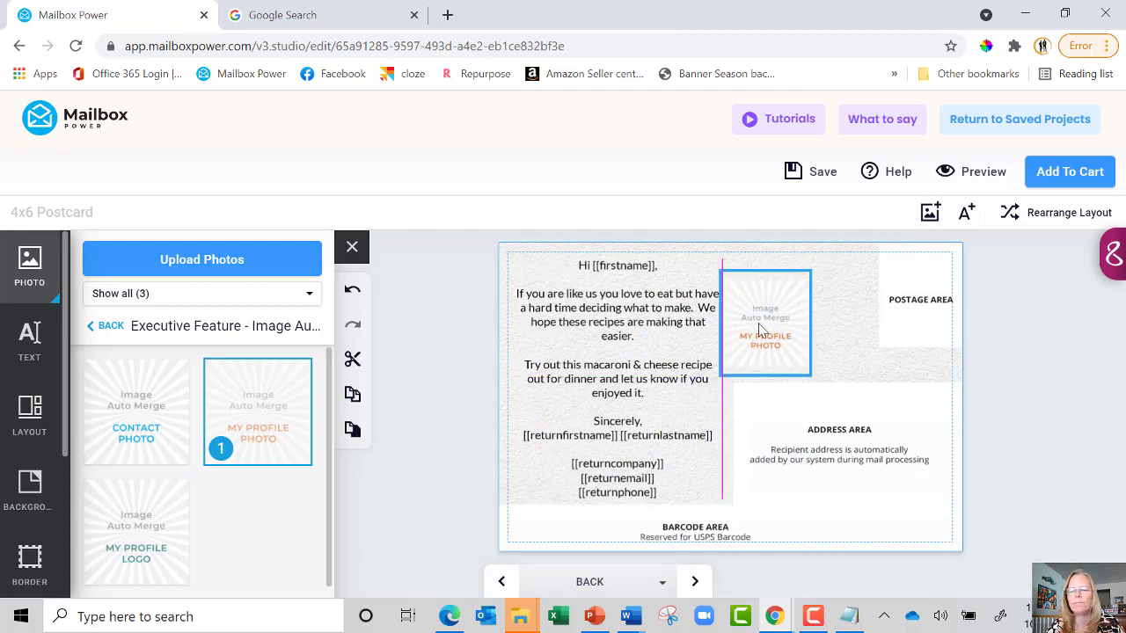
pyautogui.click(764, 322)
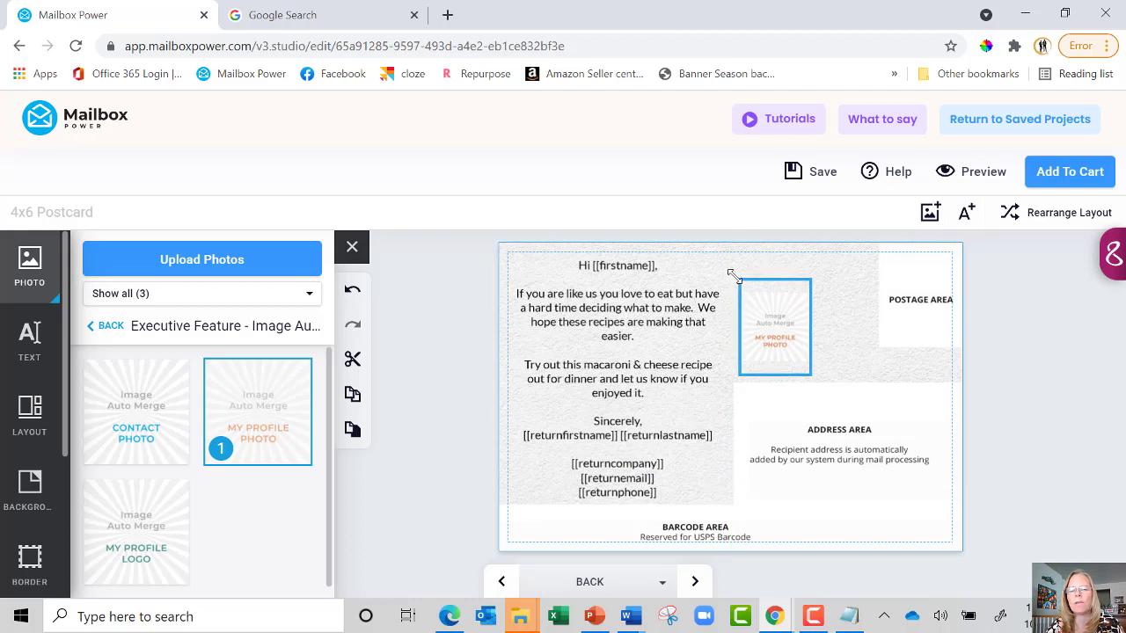
pyautogui.click(774, 326)
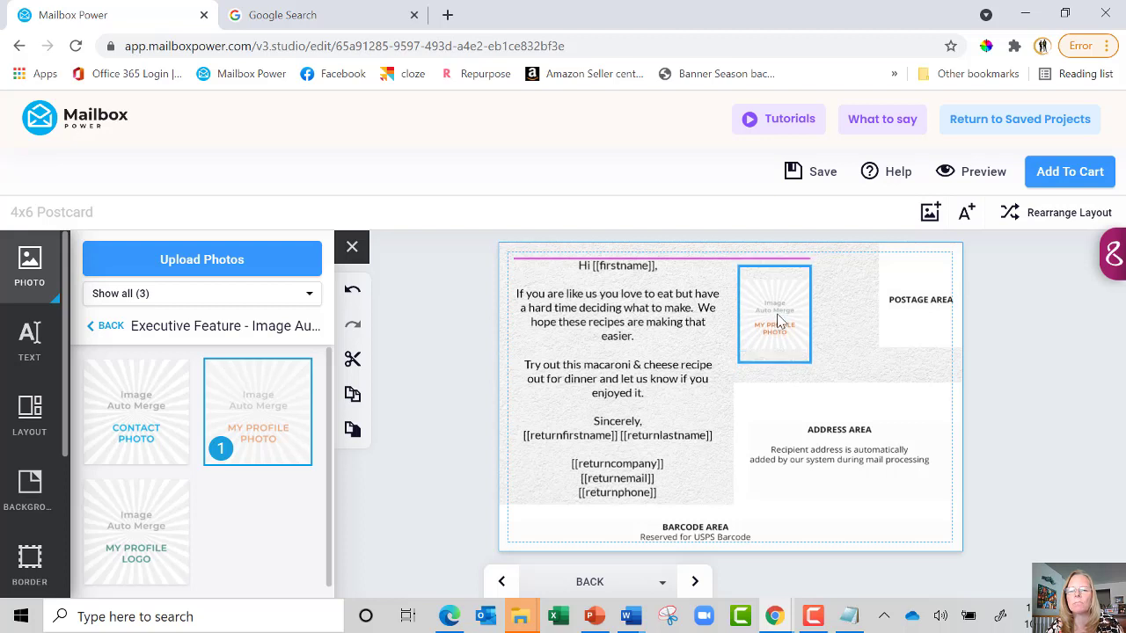
pyautogui.click(774, 313)
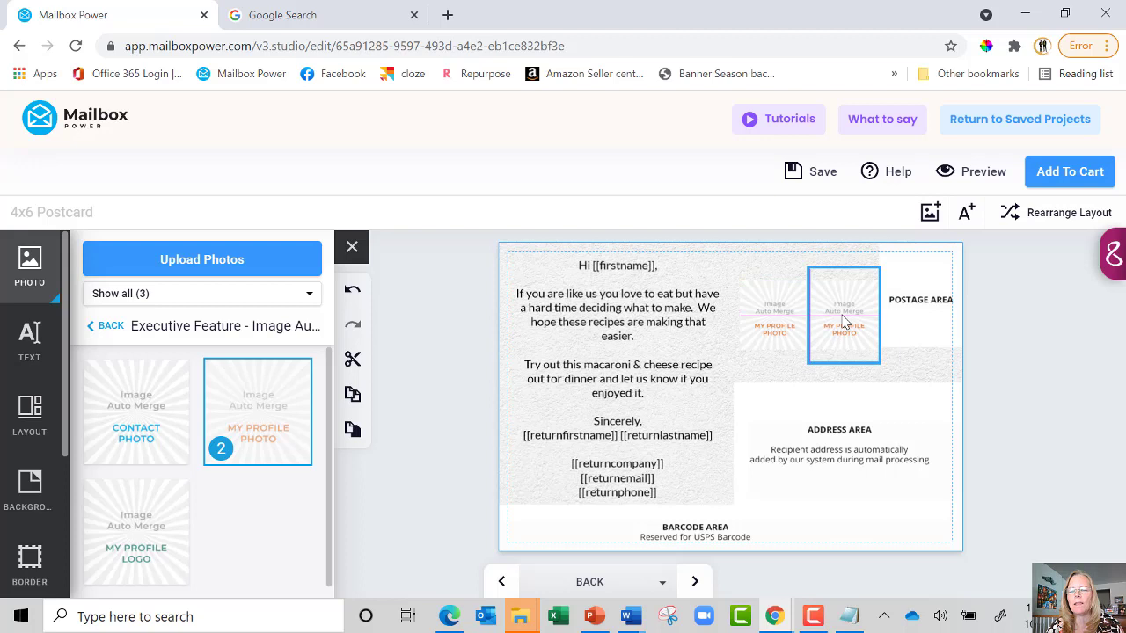
# Add a second My Profile Photo box and adjust the left box's size and position
pyautogui.click(845, 315)
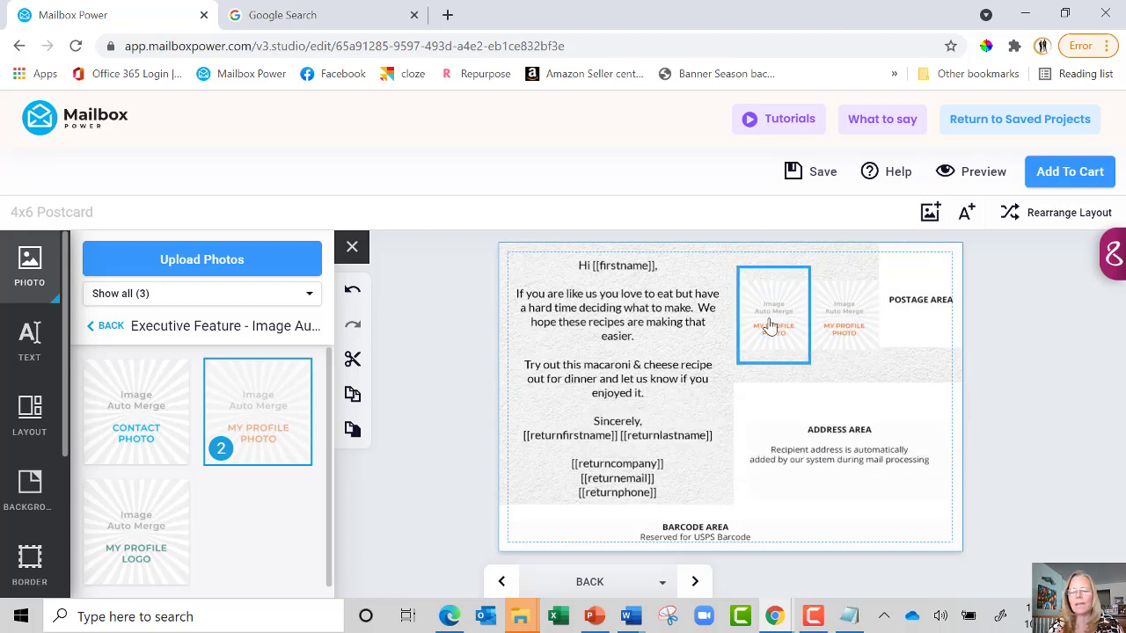
pyautogui.click(774, 313)
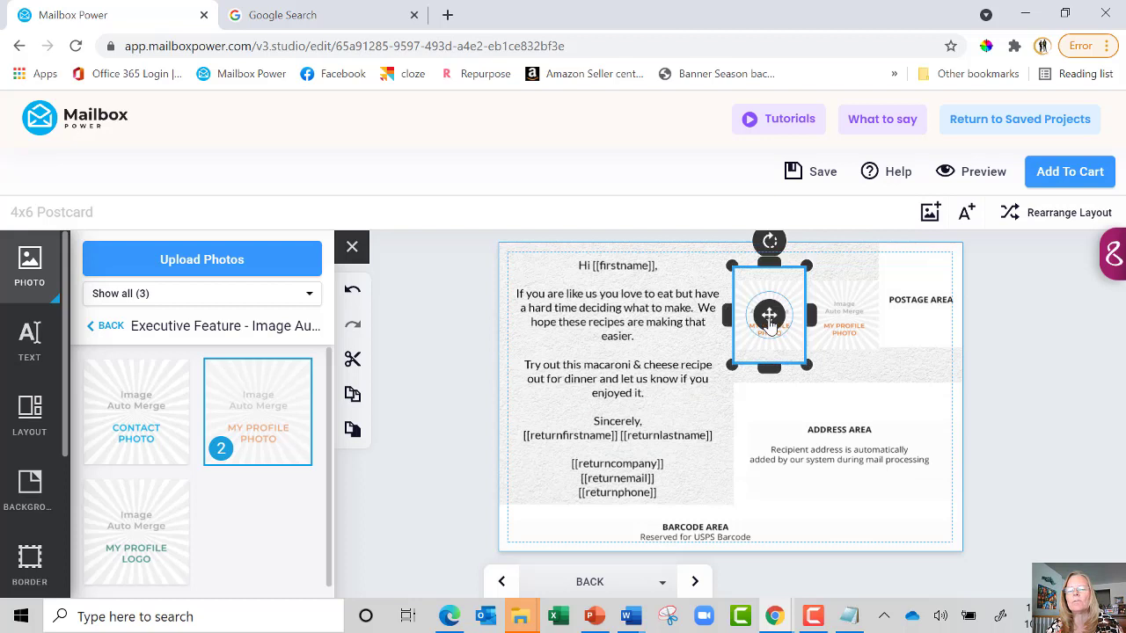
pyautogui.click(767, 315)
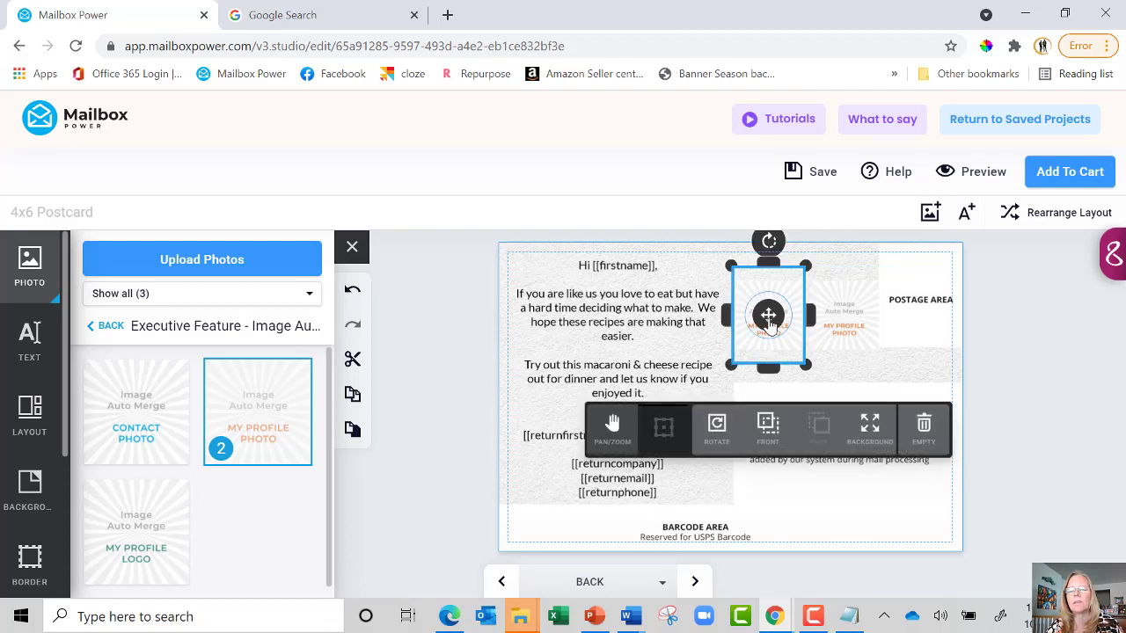
pyautogui.moveTo(913, 271)
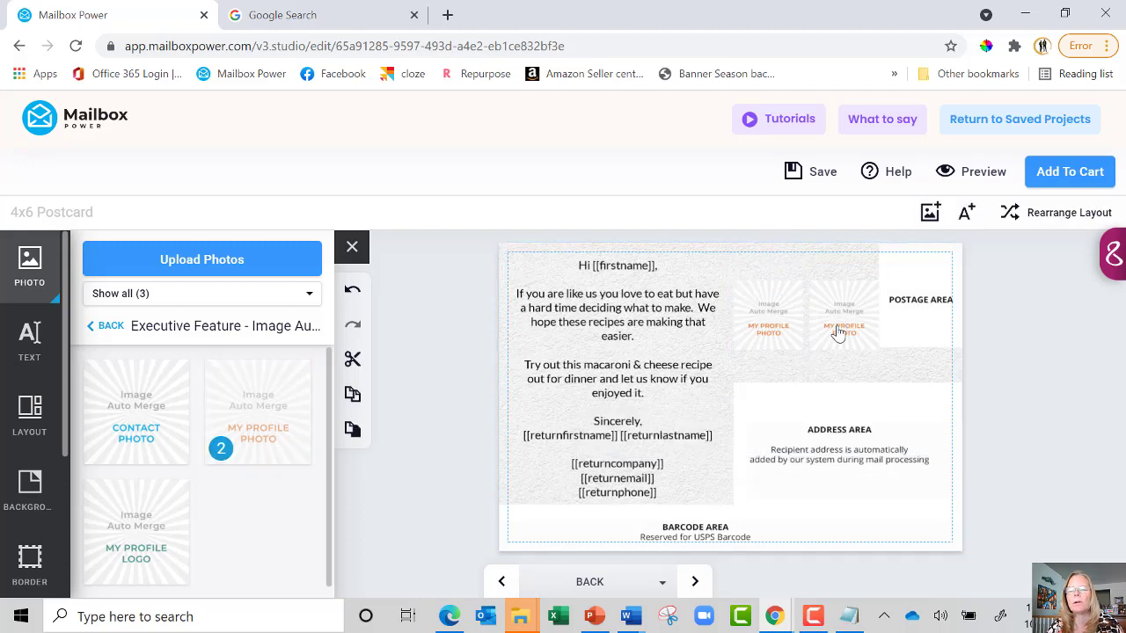
pyautogui.click(843, 315)
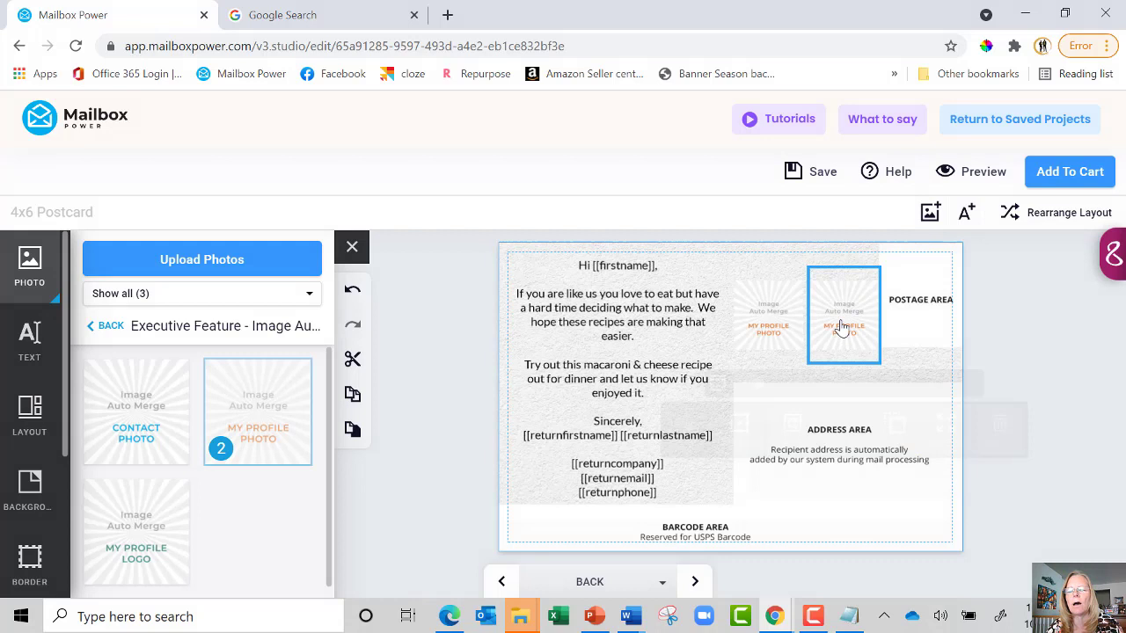
# Resize the right box to match the left so both sit side by side beside the text
pyautogui.click(843, 315)
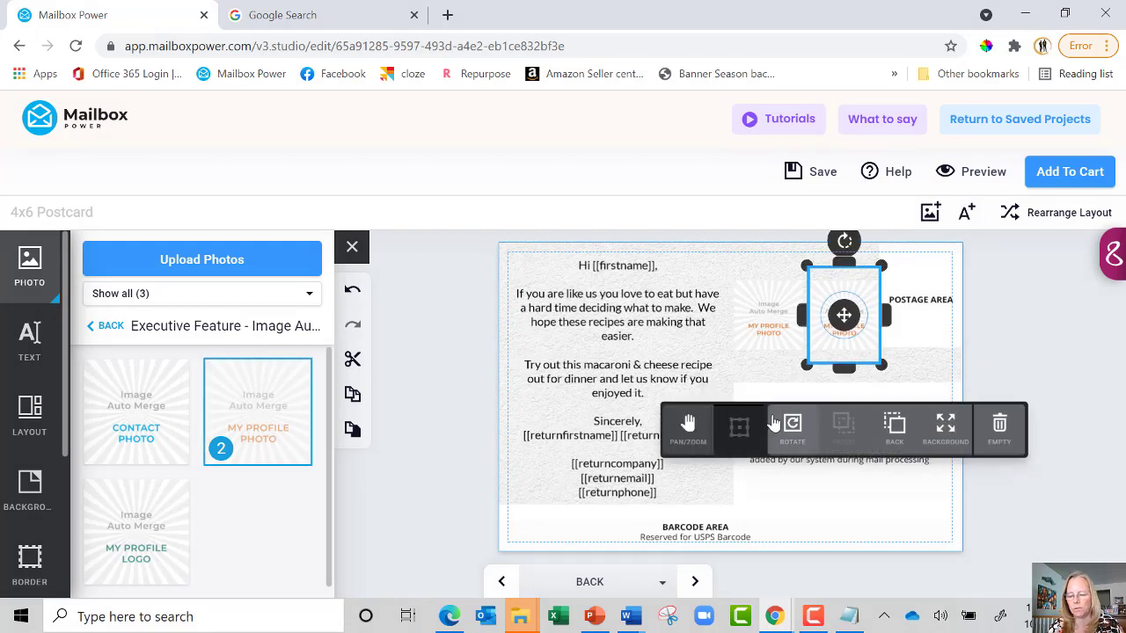
pyautogui.click(911, 310)
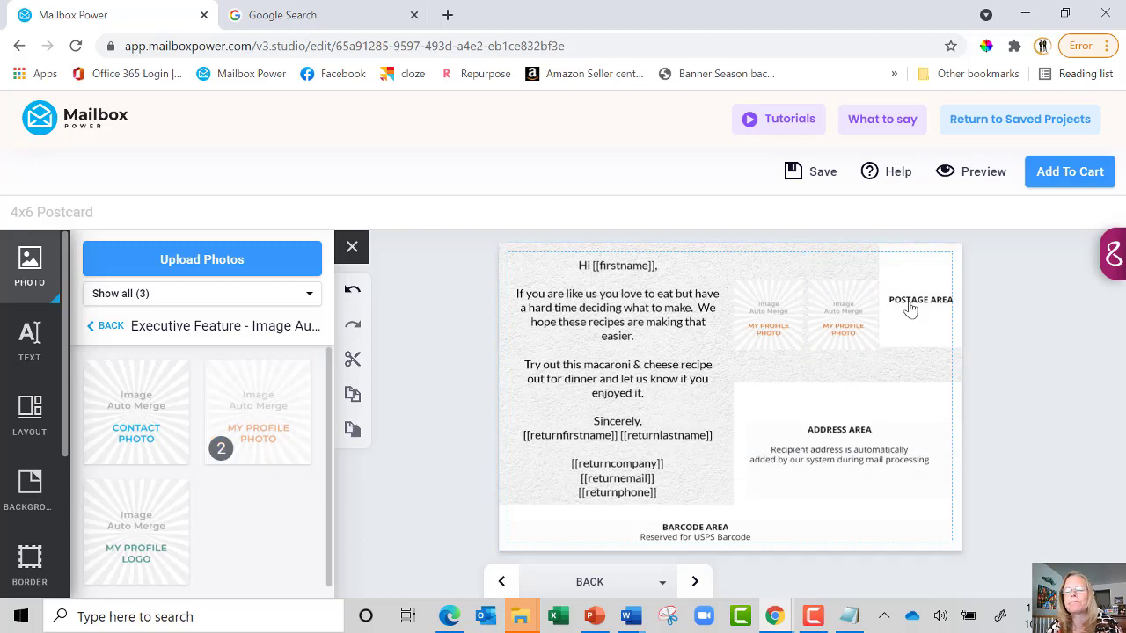
pyautogui.moveTo(871, 317)
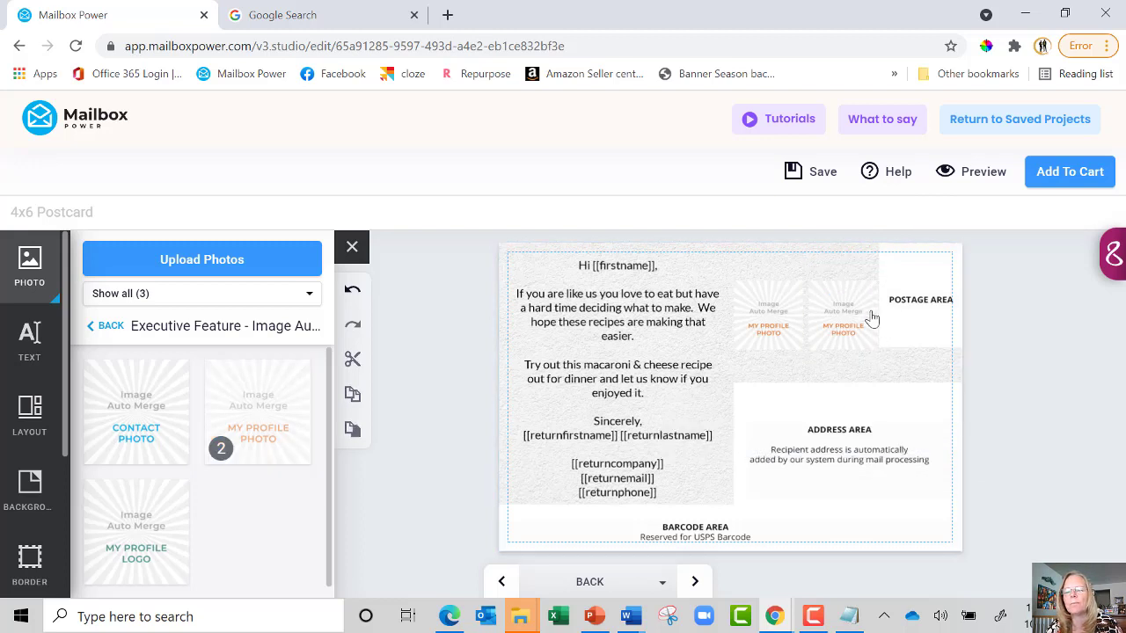
pyautogui.click(843, 313)
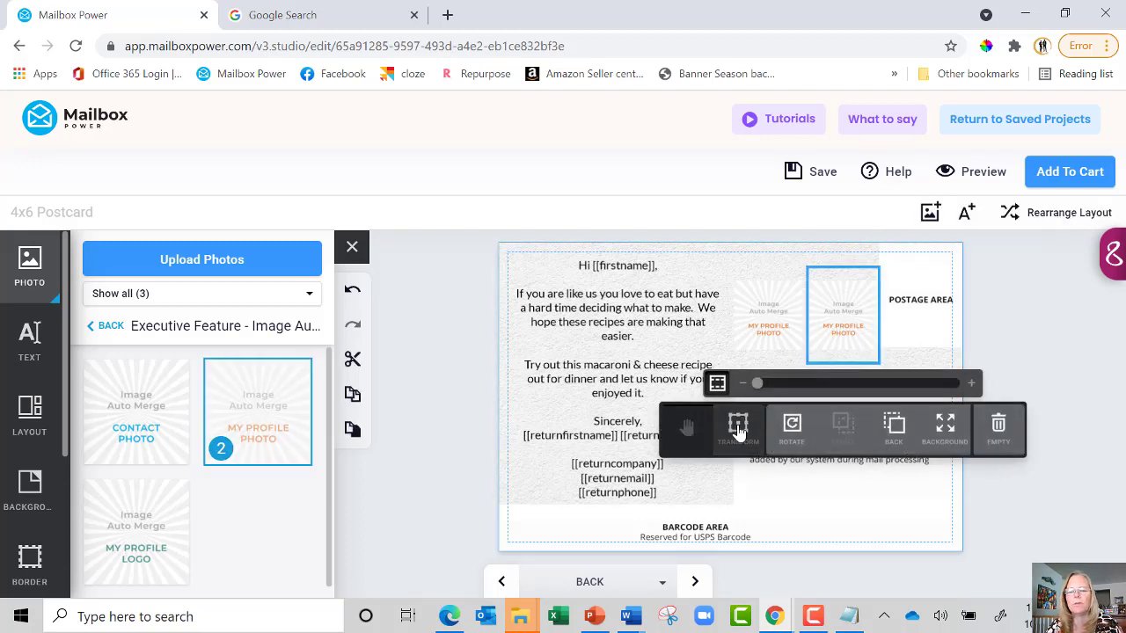
pyautogui.click(739, 431)
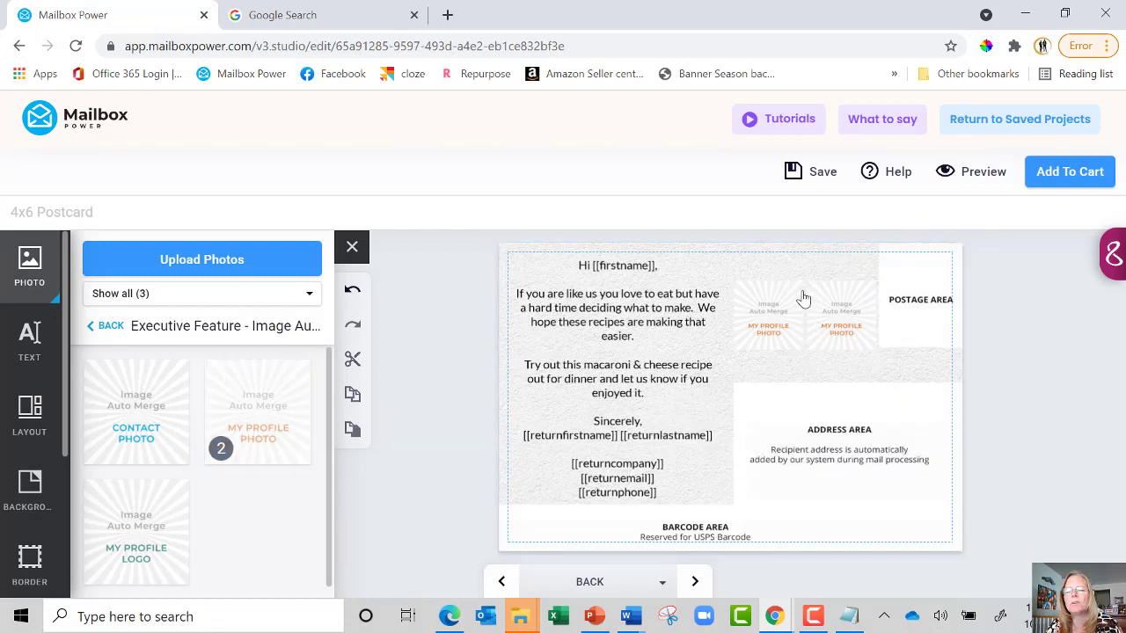
pyautogui.moveTo(746, 364)
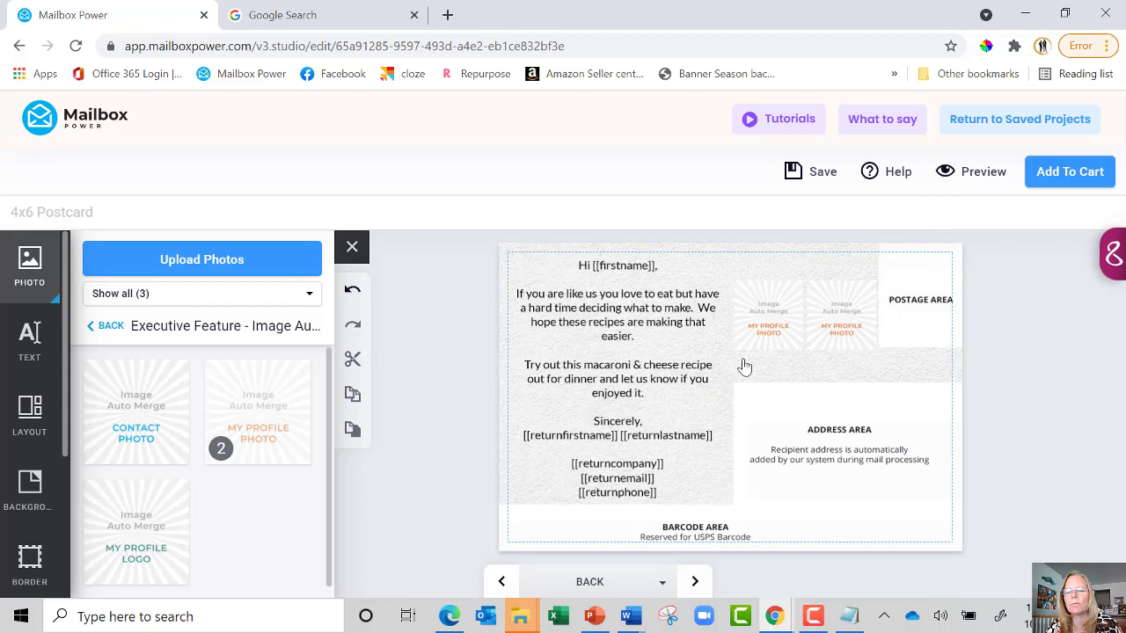
pyautogui.moveTo(834, 333)
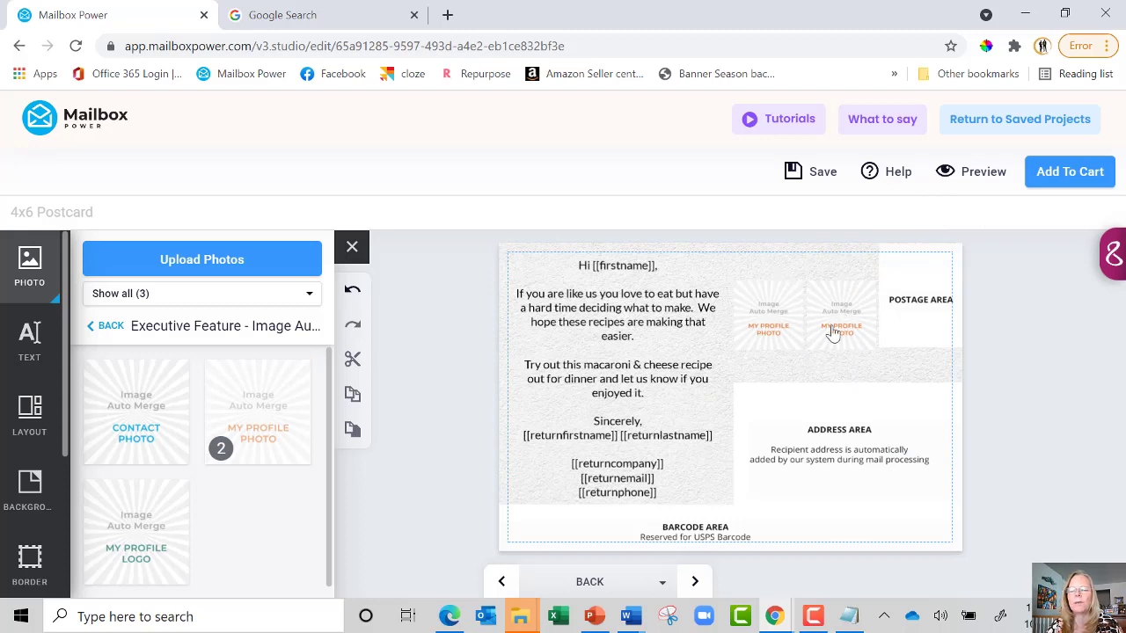
# Replace the right-hand box's image with the My Profile Logo placeholder
pyautogui.click(841, 313)
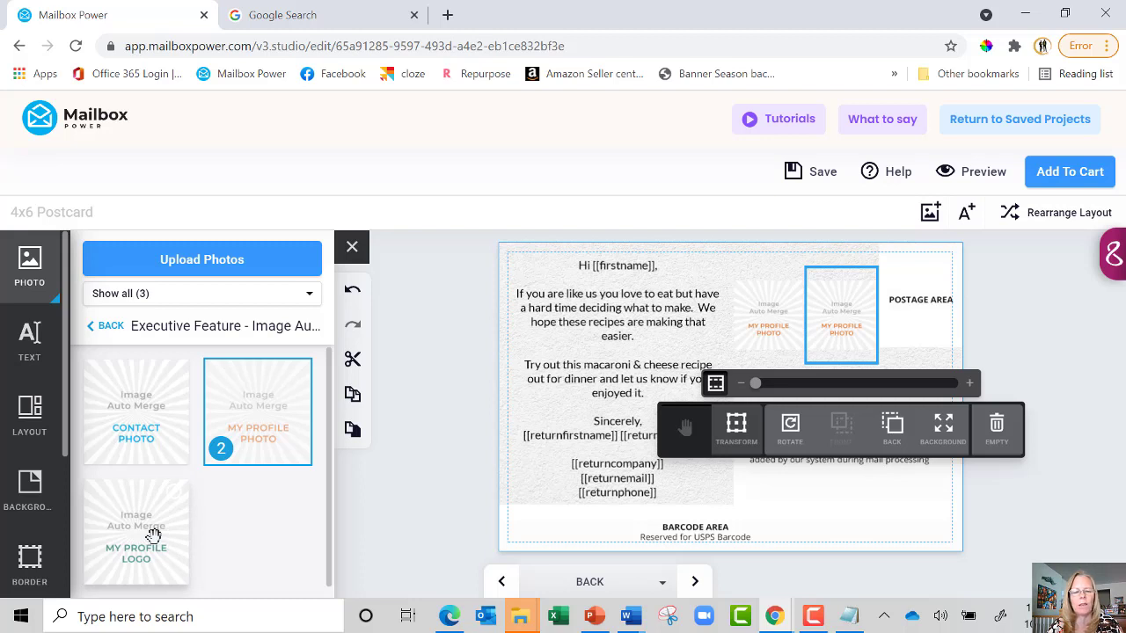
pyautogui.moveTo(848, 324)
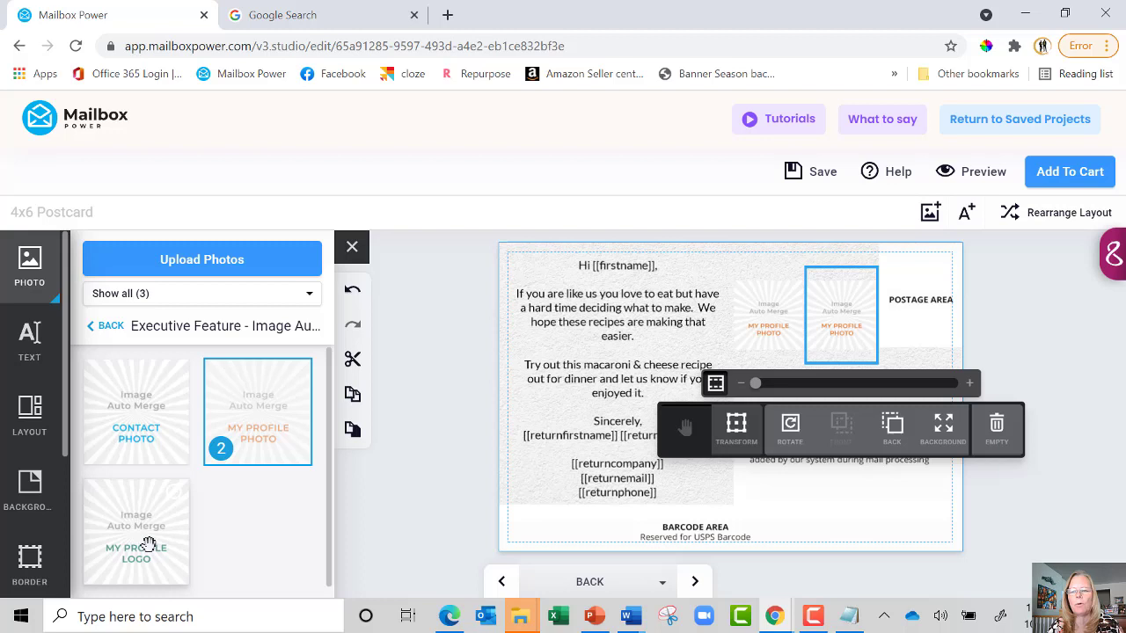
pyautogui.click(137, 531)
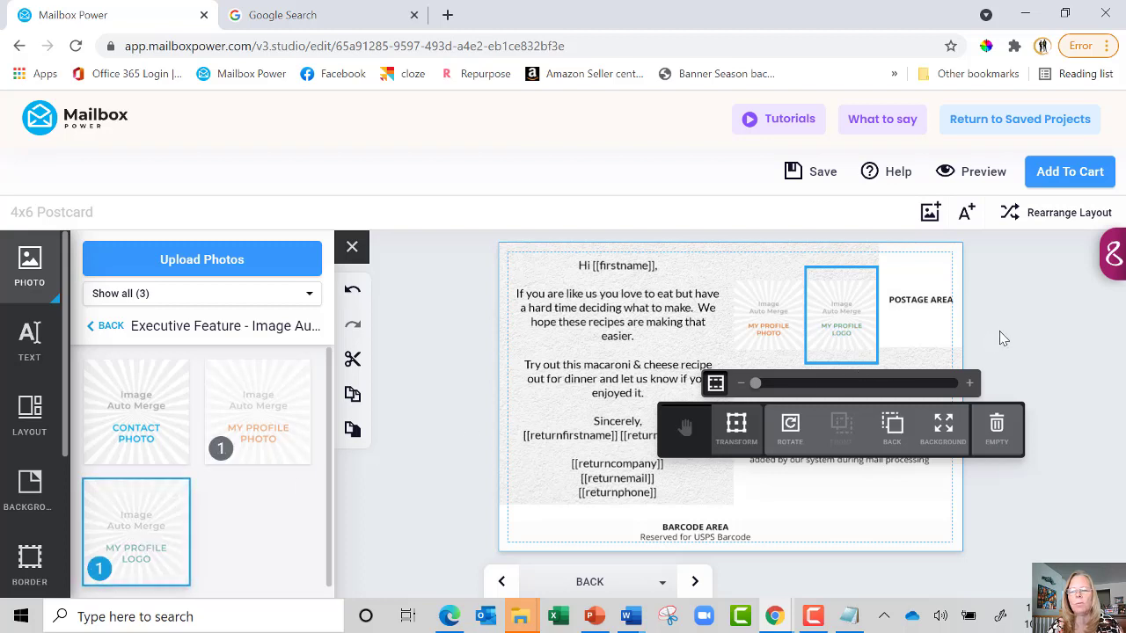